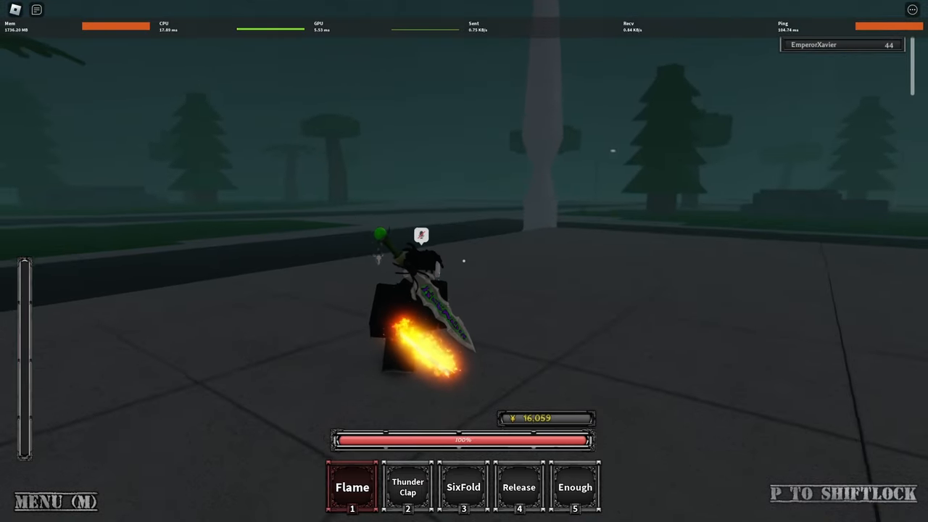
Step: In the old version, cast Thunder Clap with the Flame sword and watch its cooldown
key("2")
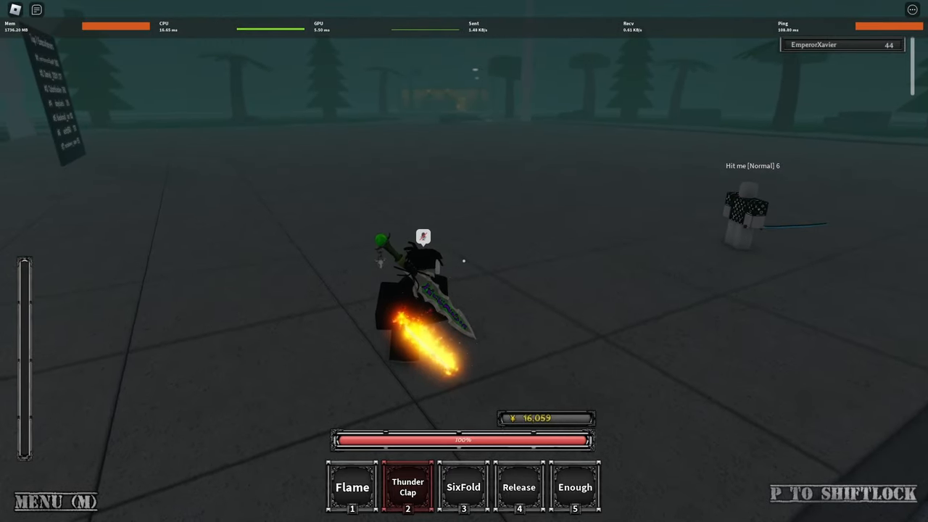
key("1")
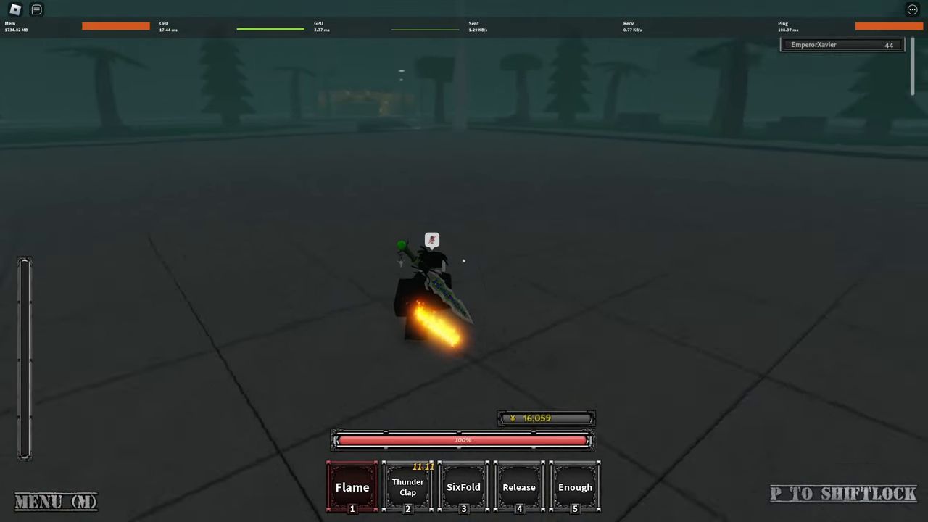
key("3")
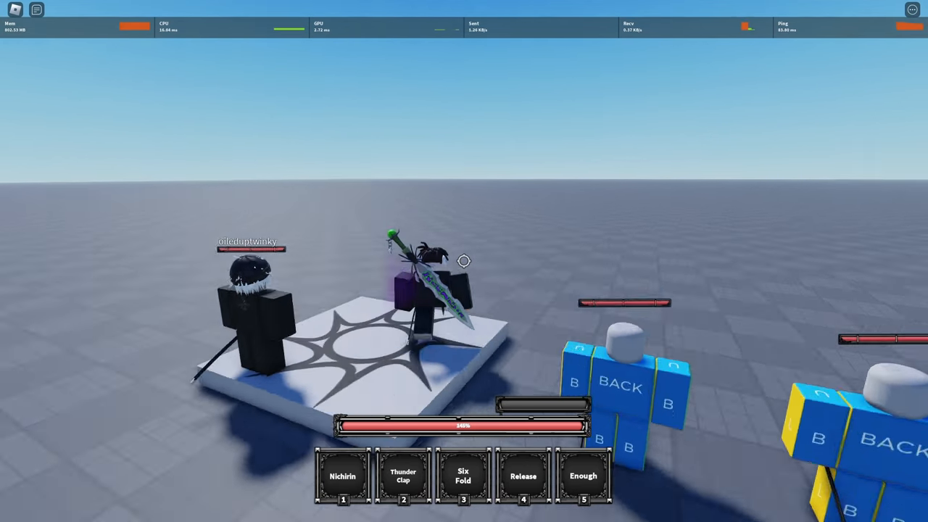
Step: Equip Nichirin and hit the training dummies with Thunder Clap, cracking the ground
key("1")
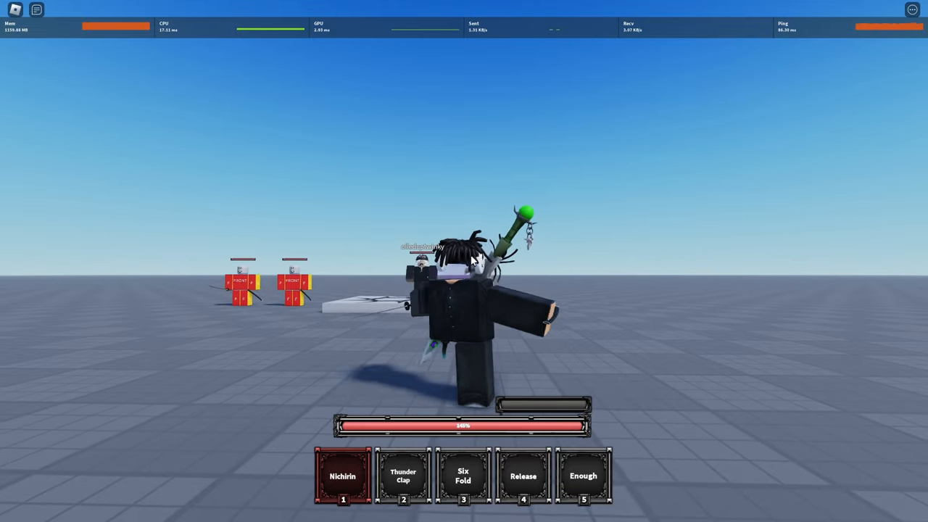
key("2")
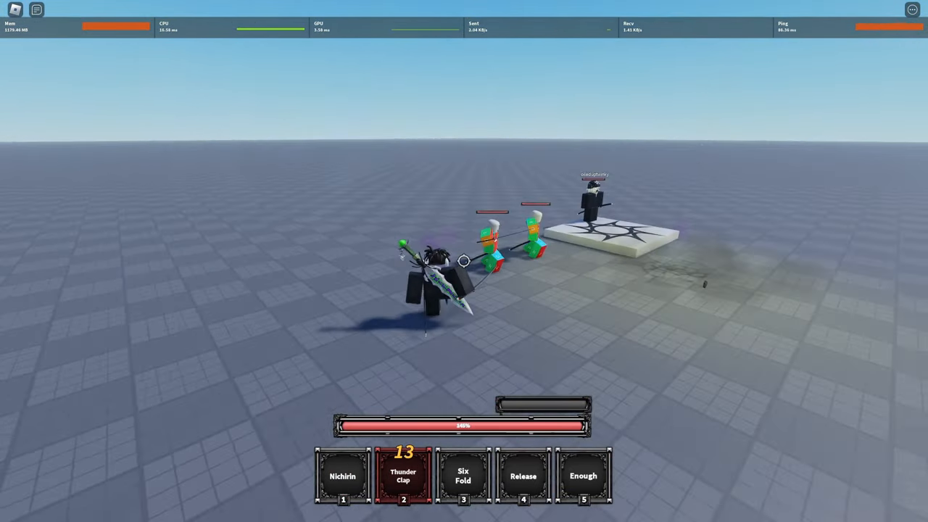
key("3")
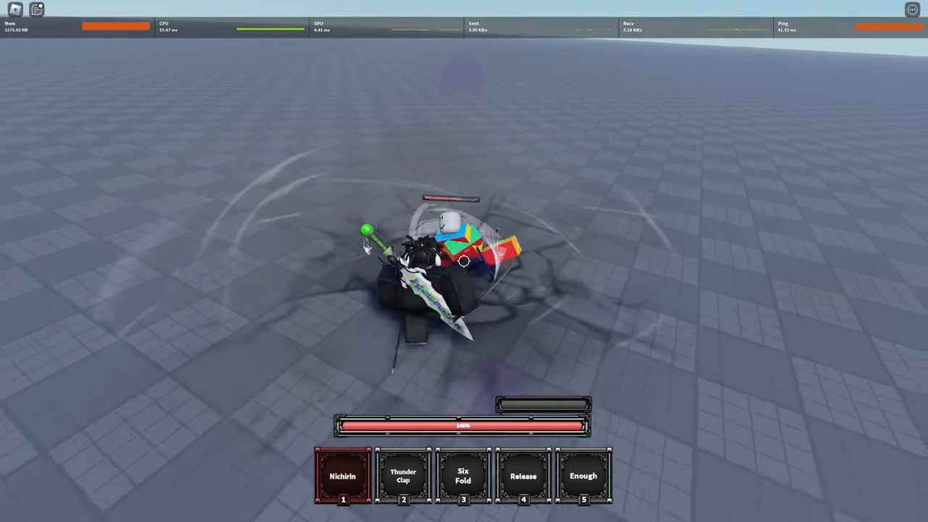
Step: Slam the dummy with a ground-cracking attack, then unleash Six Fold green lightning
key("Escape")
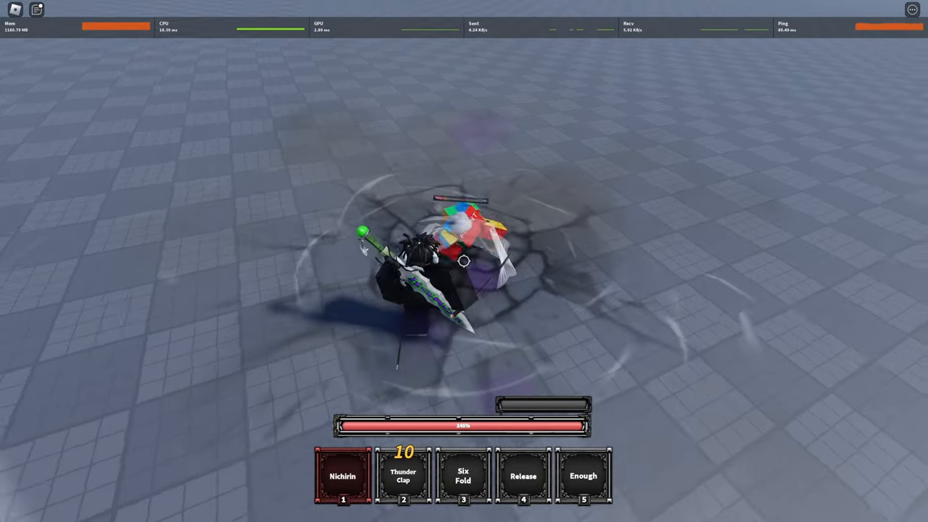
key("3")
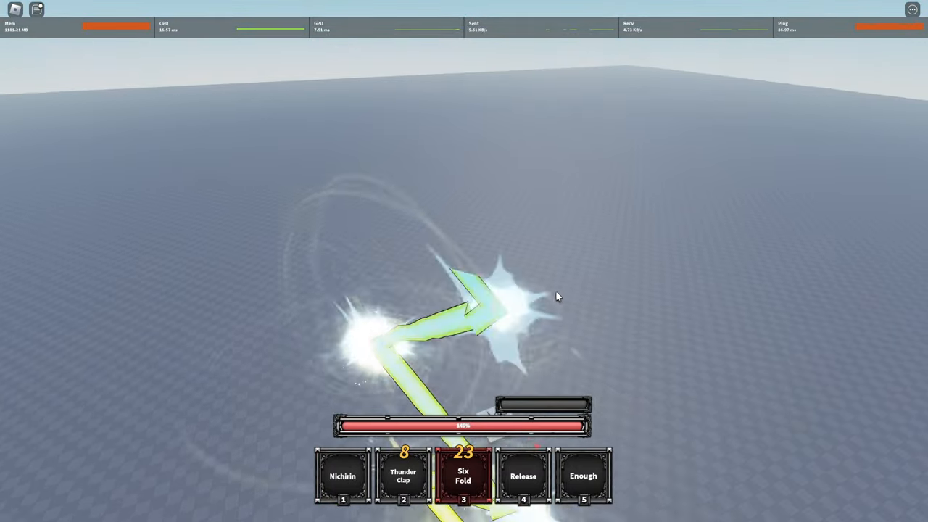